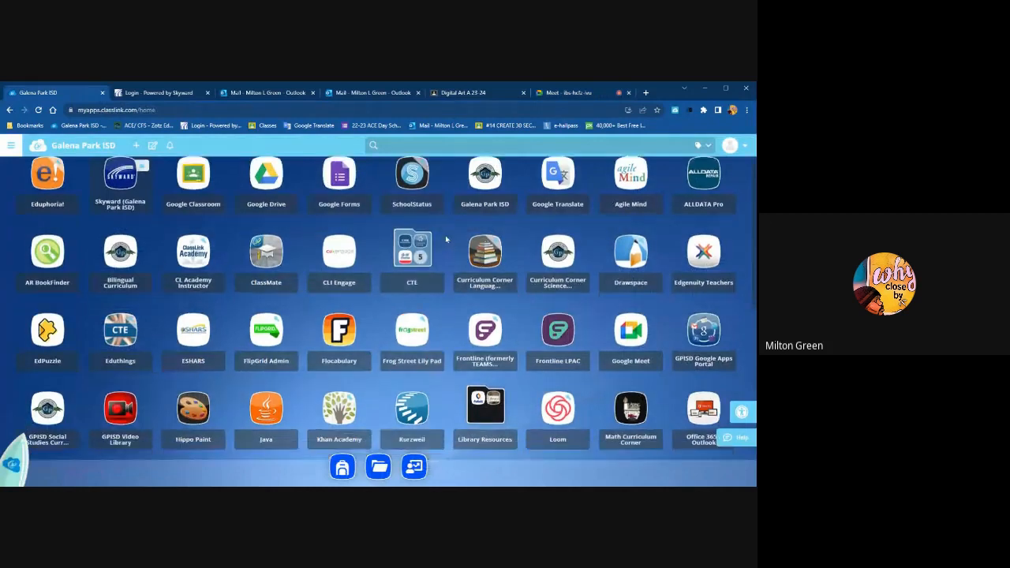
Launch Adobe Express for Education from the app tiles.
scroll("down", 3)
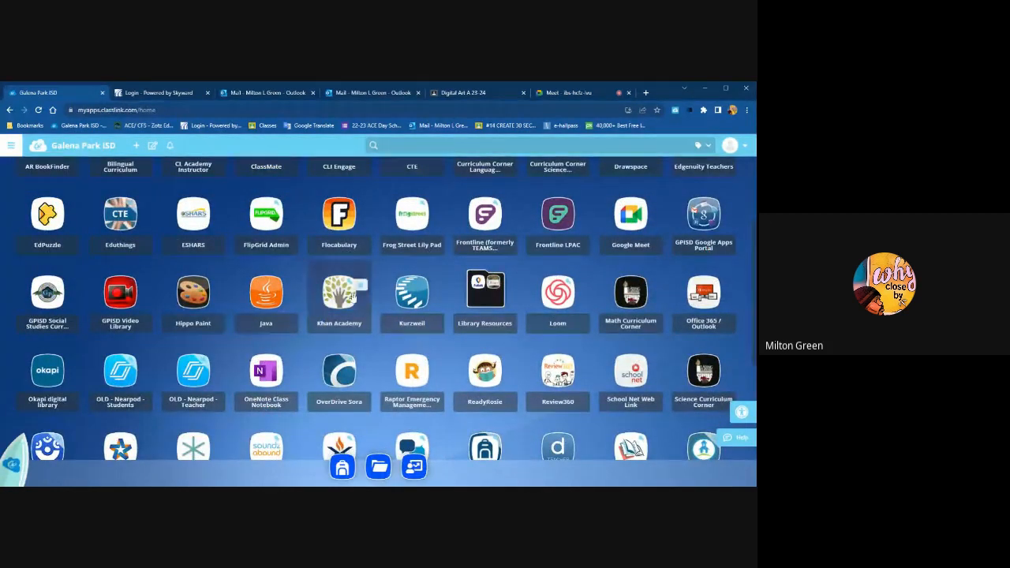
scroll("down", 3)
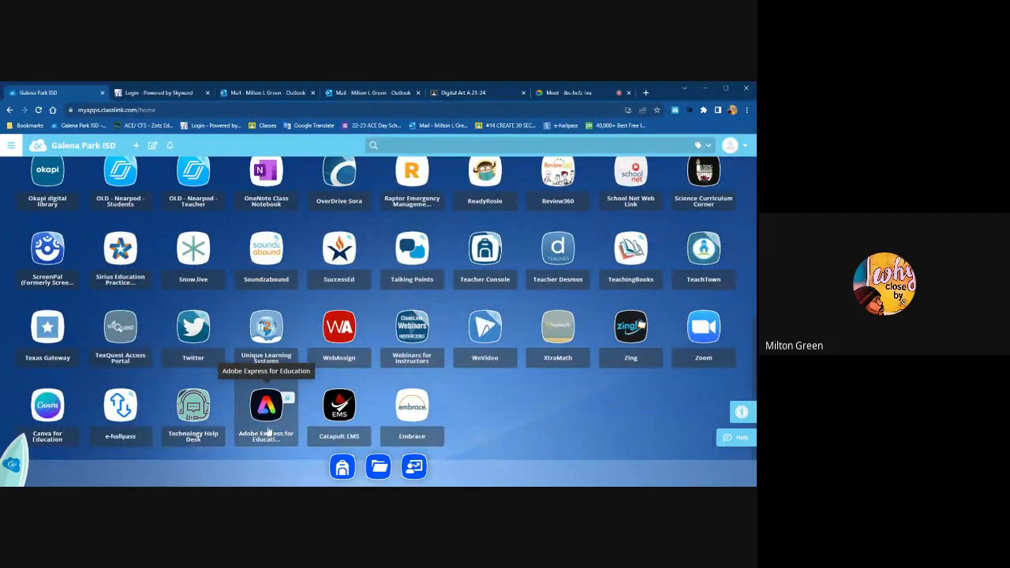
left_click(265, 404)
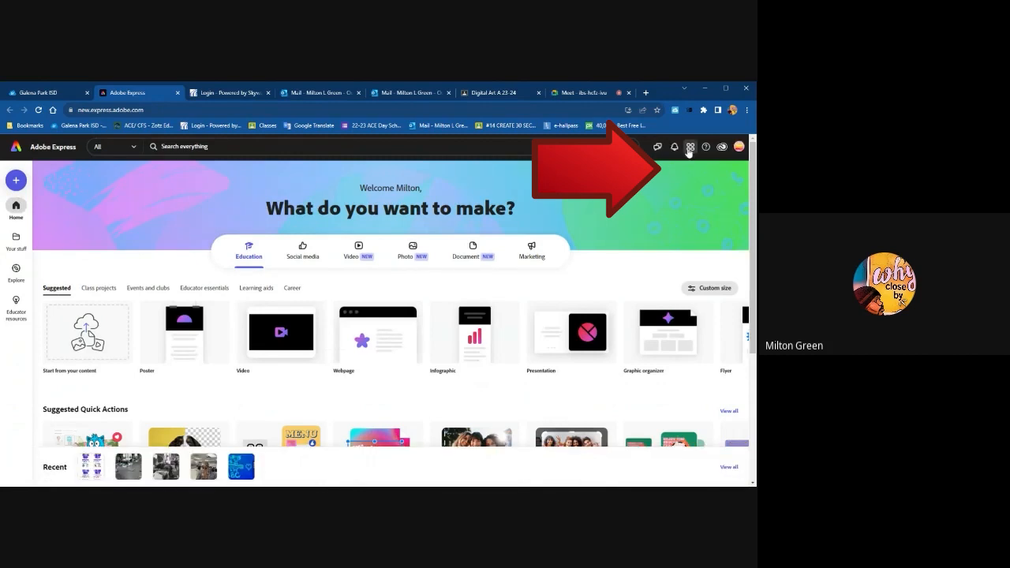
Launch Adobe Firefly (Beta) from the Apps & services grid.
left_click(691, 147)
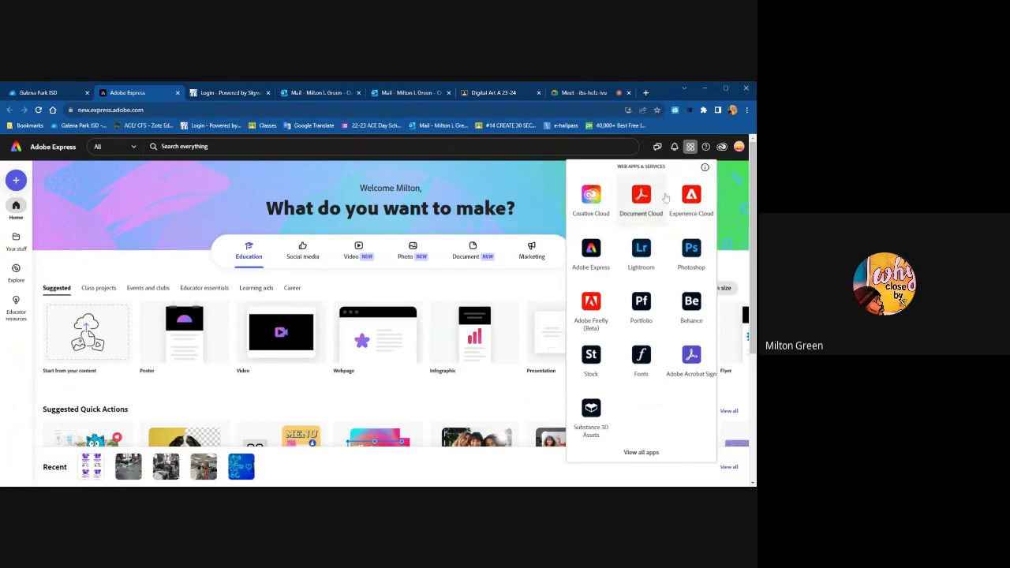
mouse_move(621, 297)
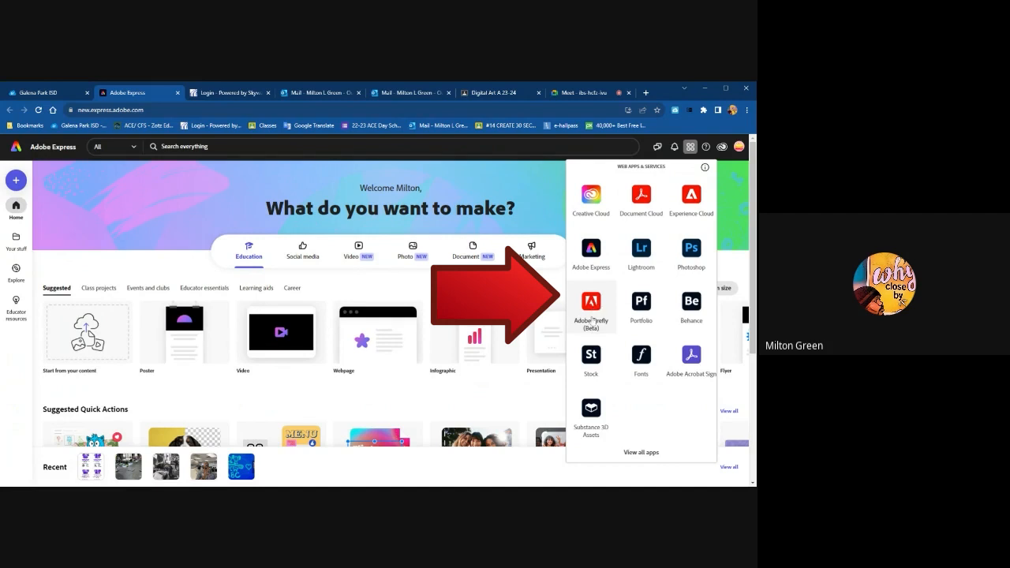
left_click(590, 307)
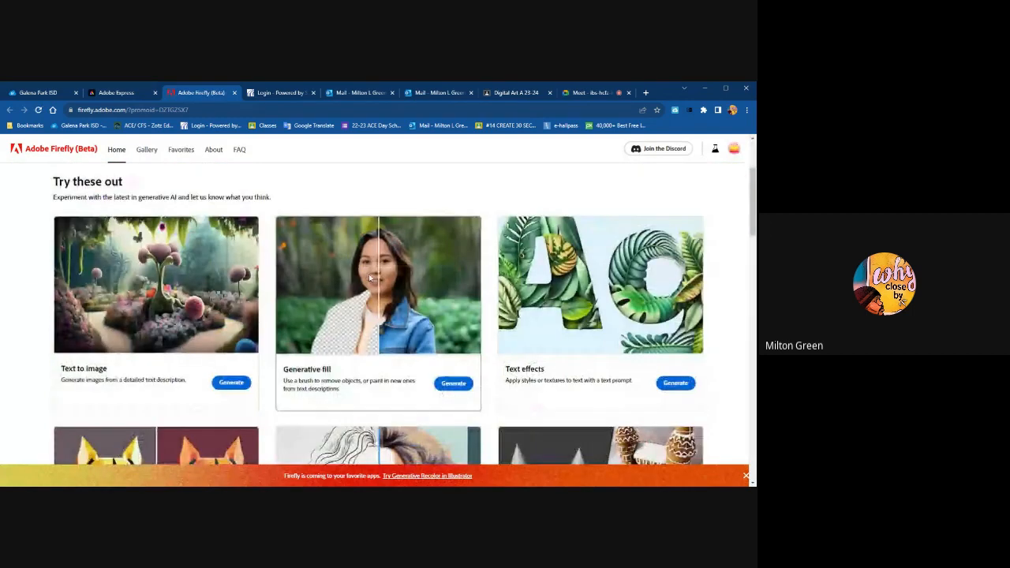
Start the Text to image generator from the Firefly home page.
scroll("up", 3)
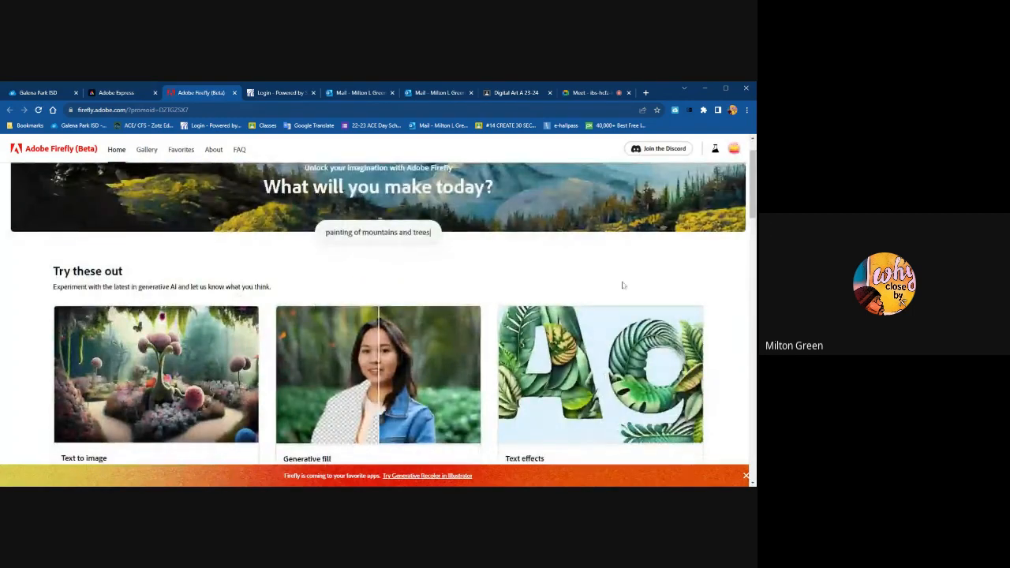
scroll("down", 3)
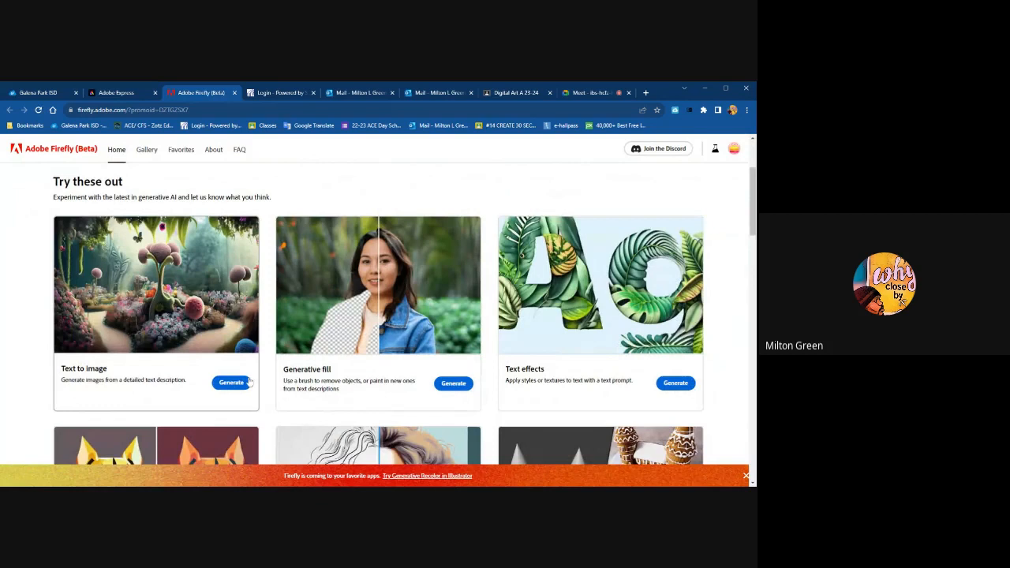
scroll("down", 3)
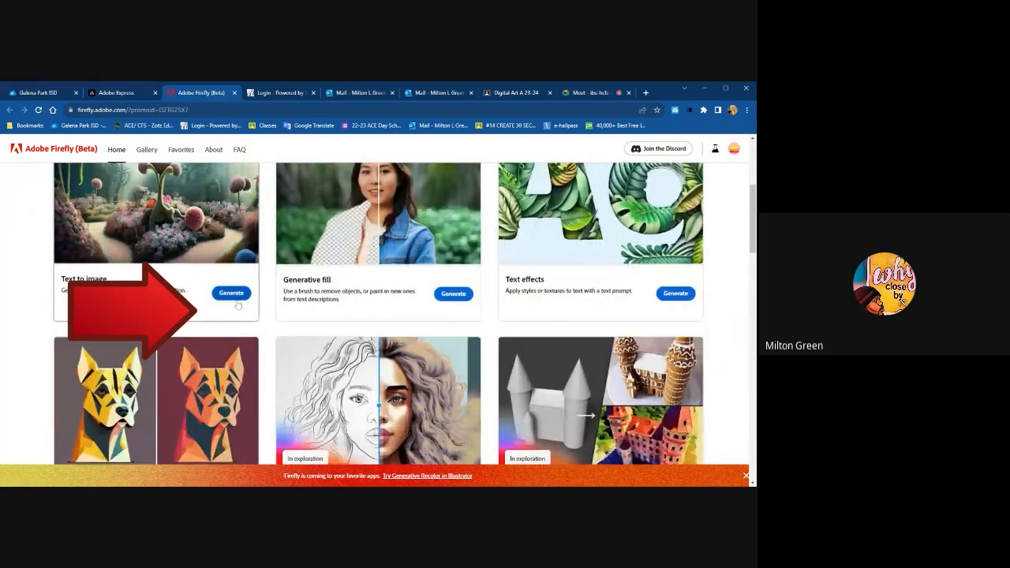
left_click(231, 292)
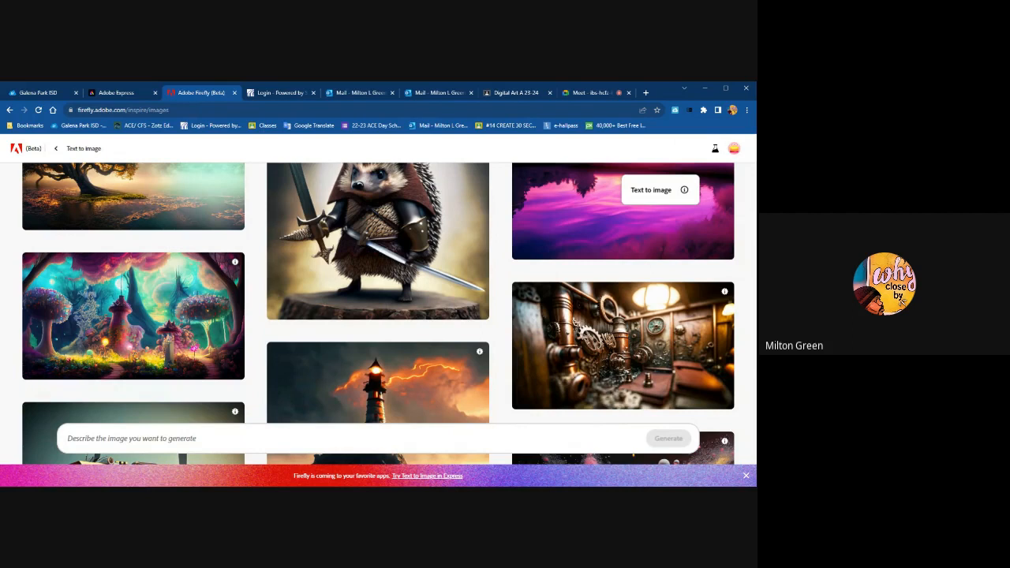
Generate images from the prompt "Shark flying in the desert with great detail".
type("Shark")
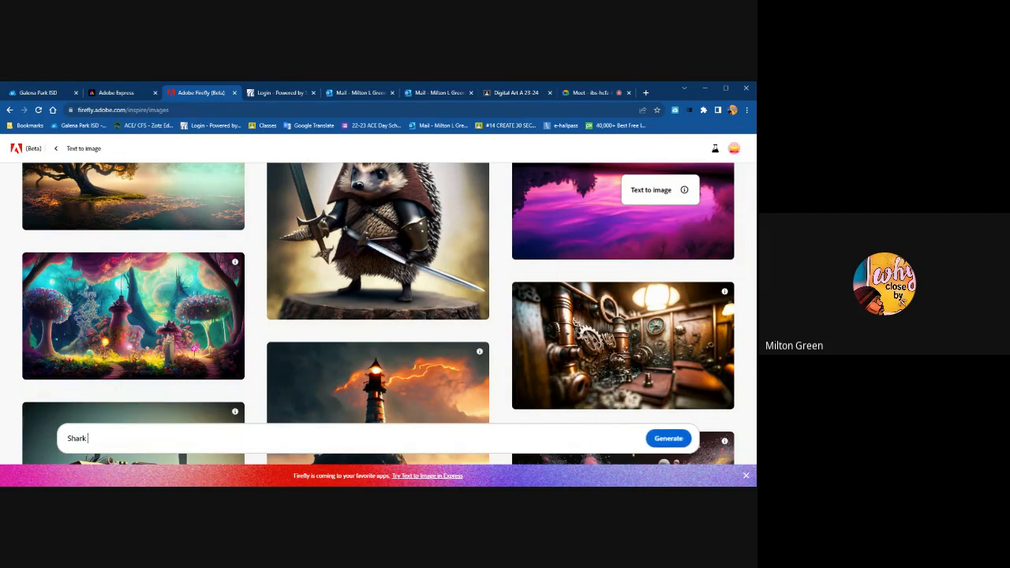
type("flying")
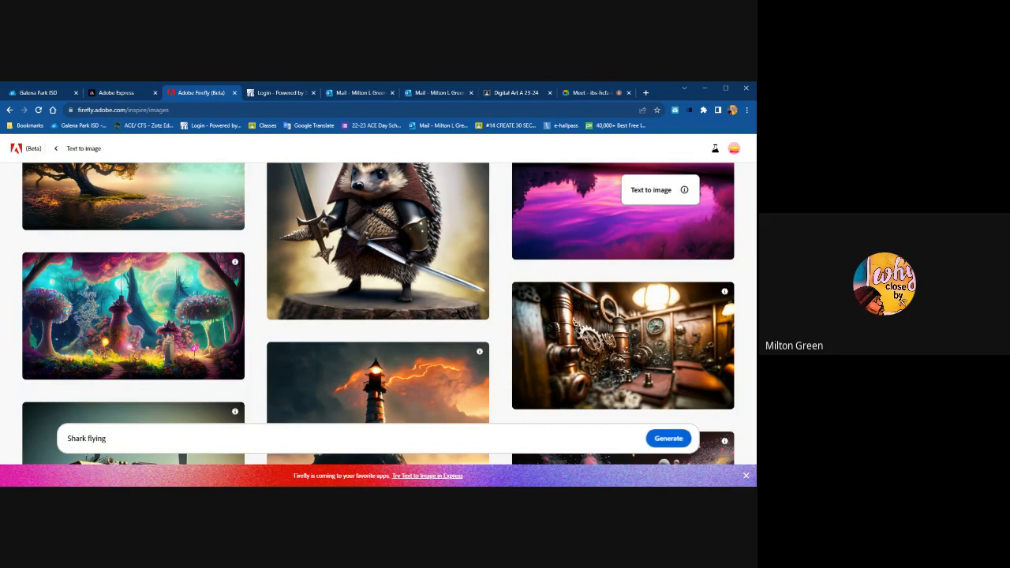
type("in the o")
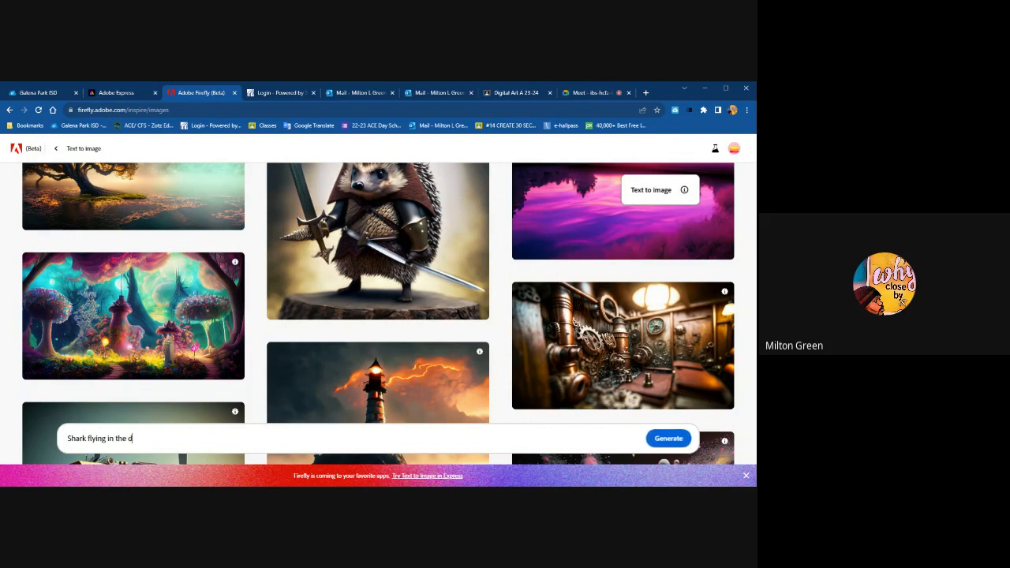
type("esert")
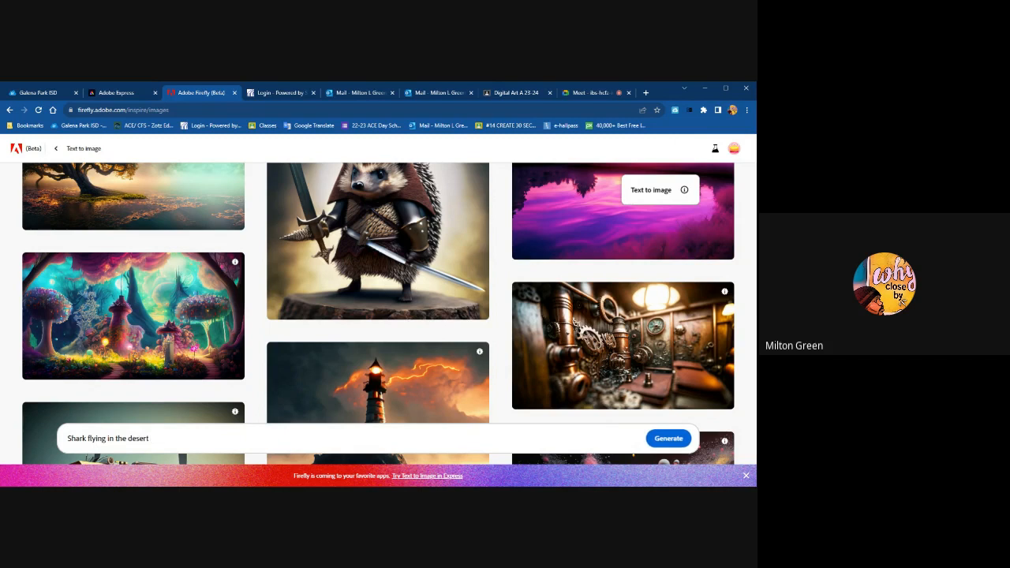
type("with great detail")
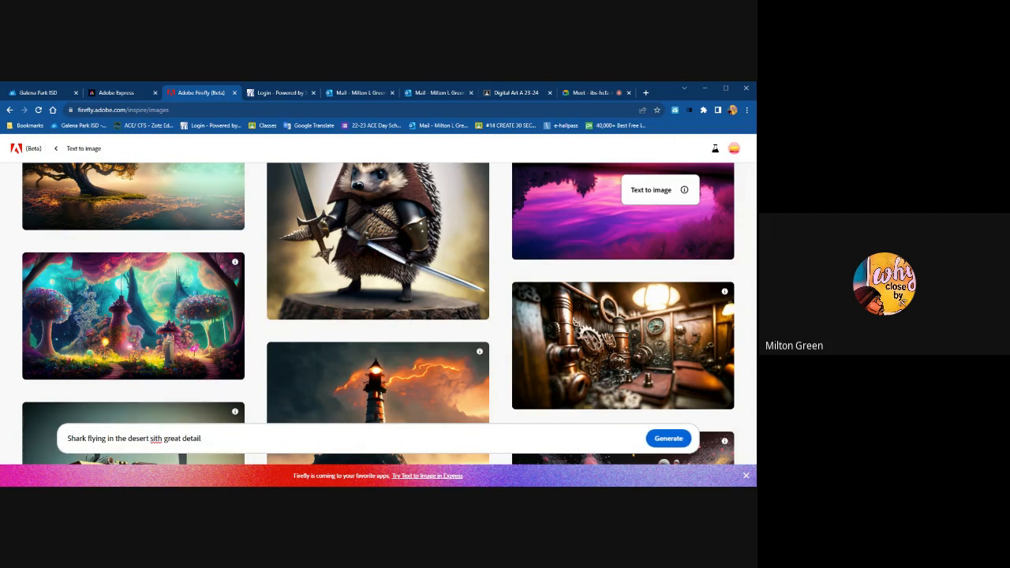
double_click(155, 439)
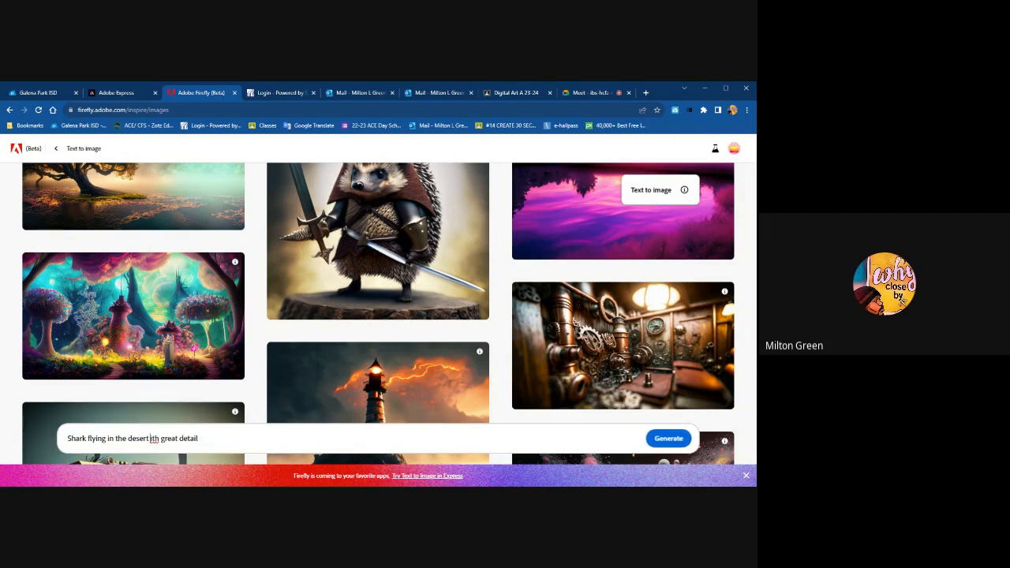
left_click(668, 439)
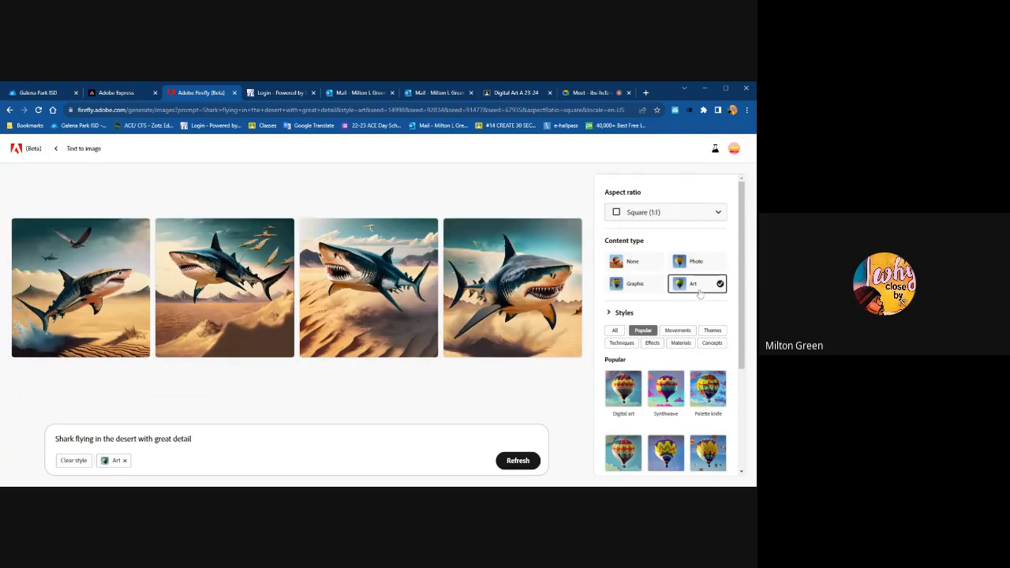
mouse_move(81, 288)
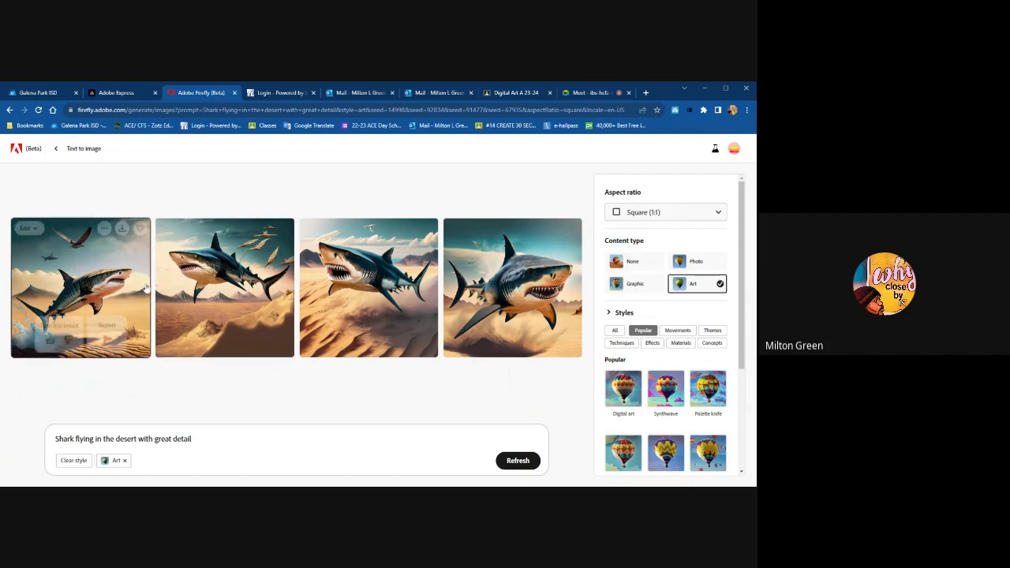
mouse_move(518, 277)
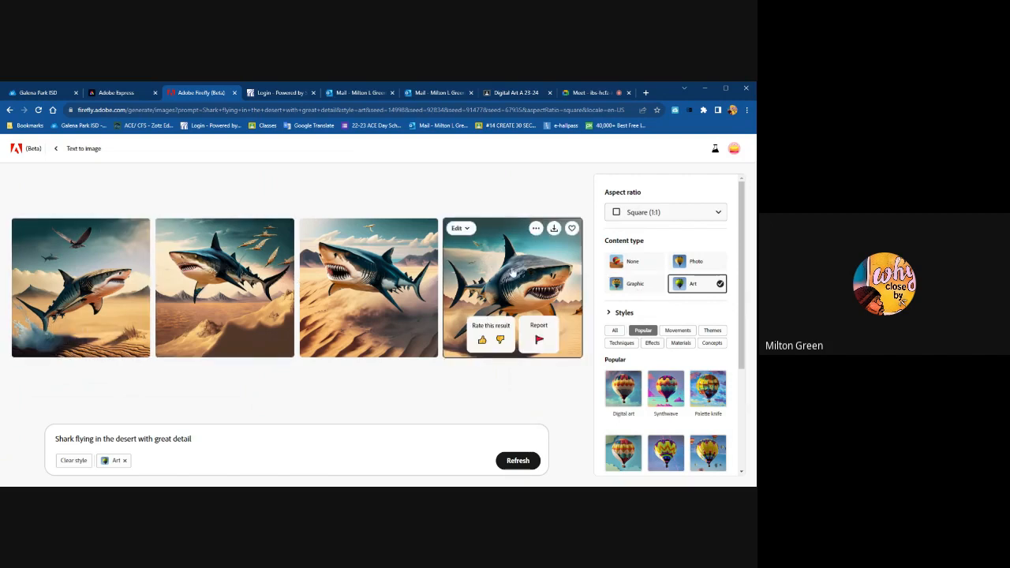
mouse_move(225, 287)
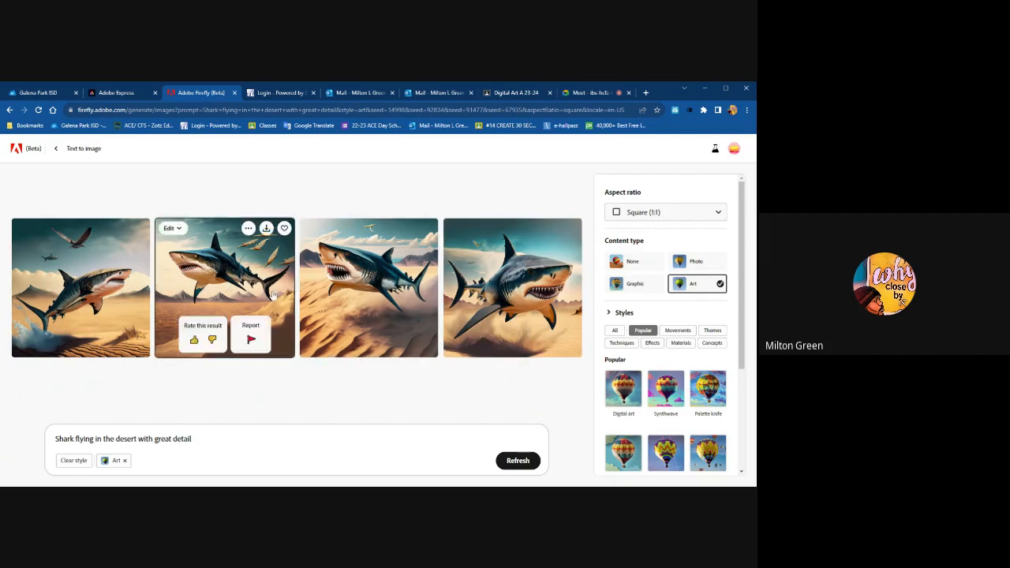
Enlarge the second generated shark-over-dunes image in preview.
left_click(224, 287)
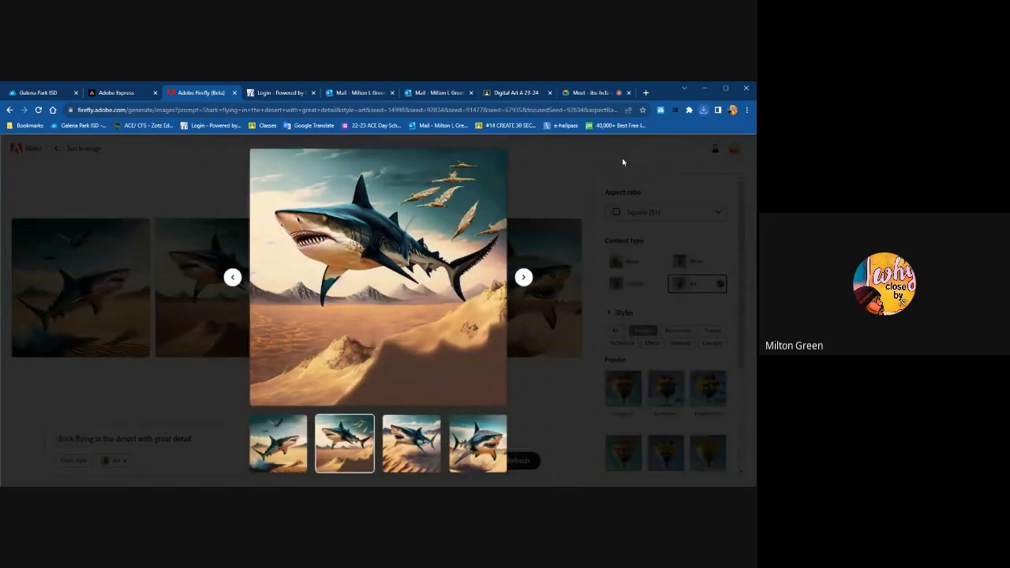
mouse_move(556, 249)
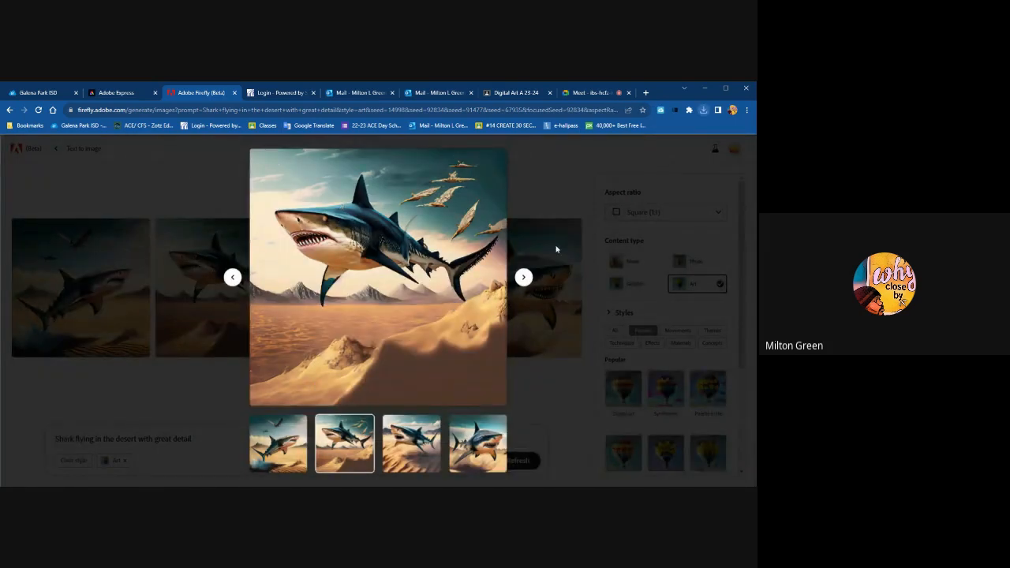